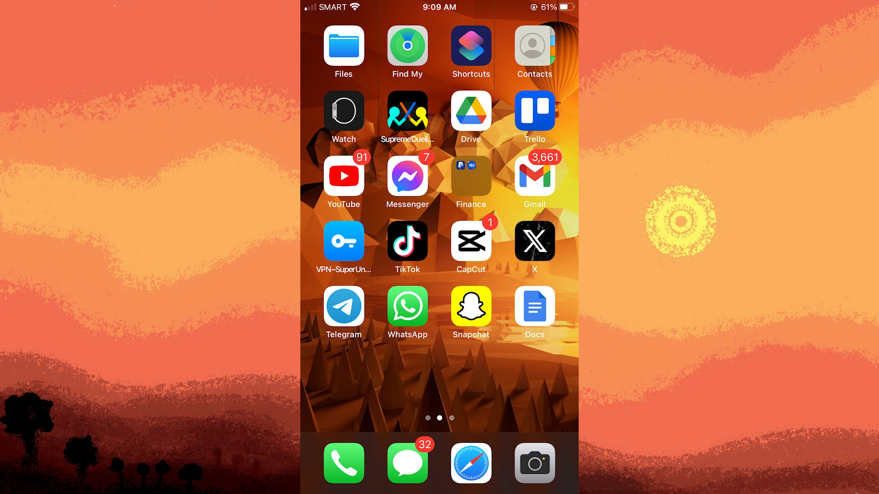
# - Launch the X app from the home screen to its For You timeline
pyautogui.click(533, 242)
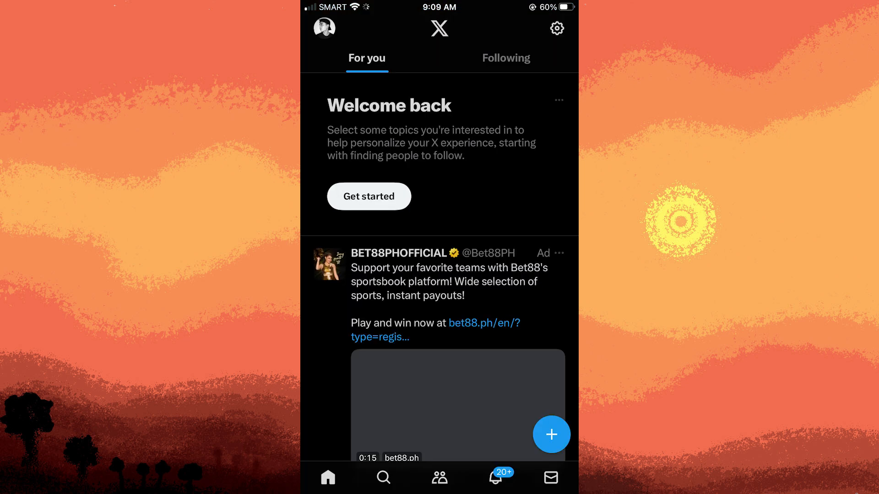
pyautogui.moveTo(331, 40)
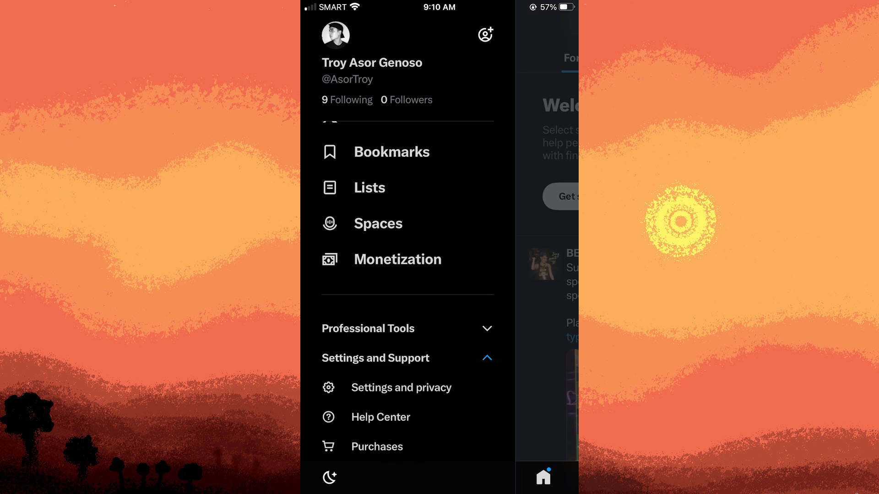
# - Go to Settings and privacy from the account side menu
pyautogui.click(401, 387)
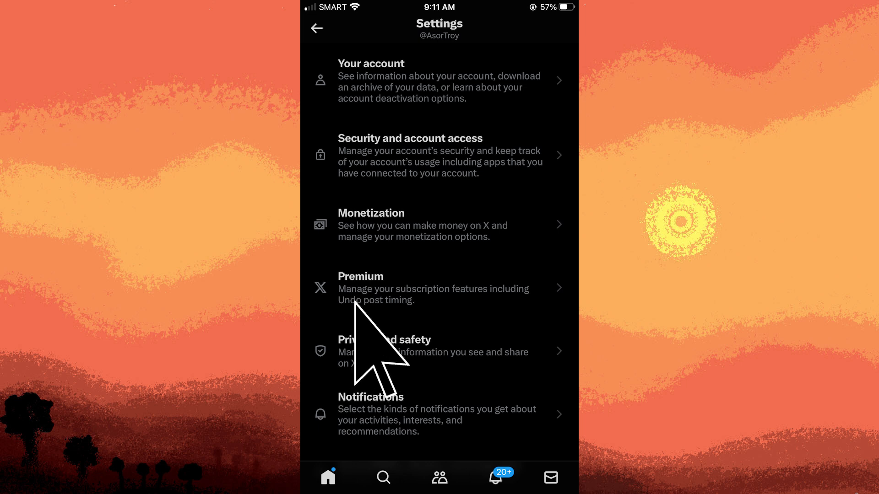
pyautogui.moveTo(367, 359)
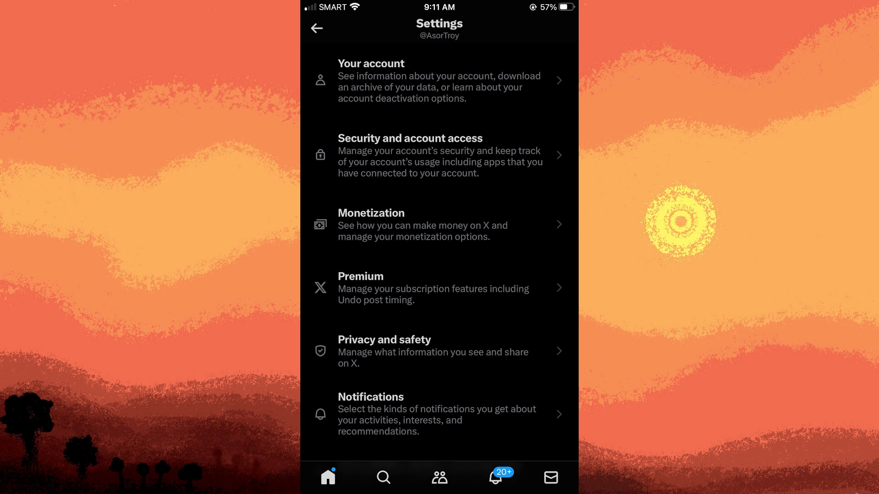
# - Review Discoverability and contacts under Privacy and safety: email findable, phone and contact sync off
pyautogui.click(385, 351)
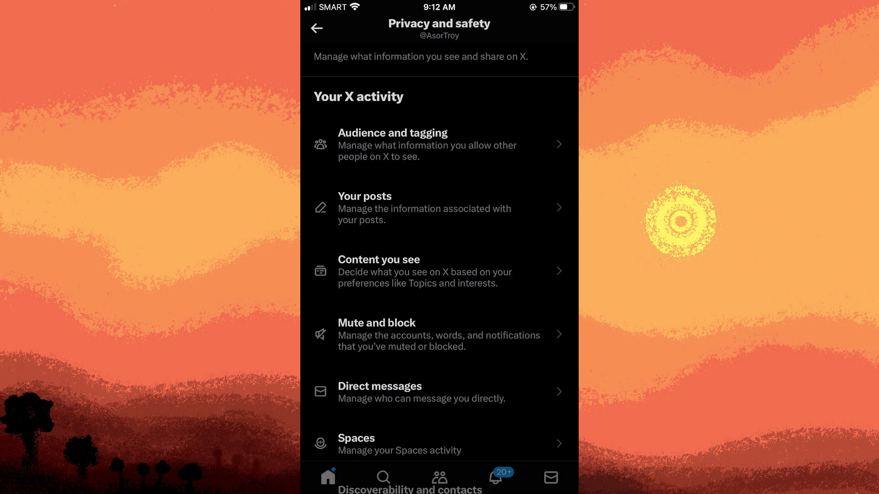
pyautogui.scroll(-3)
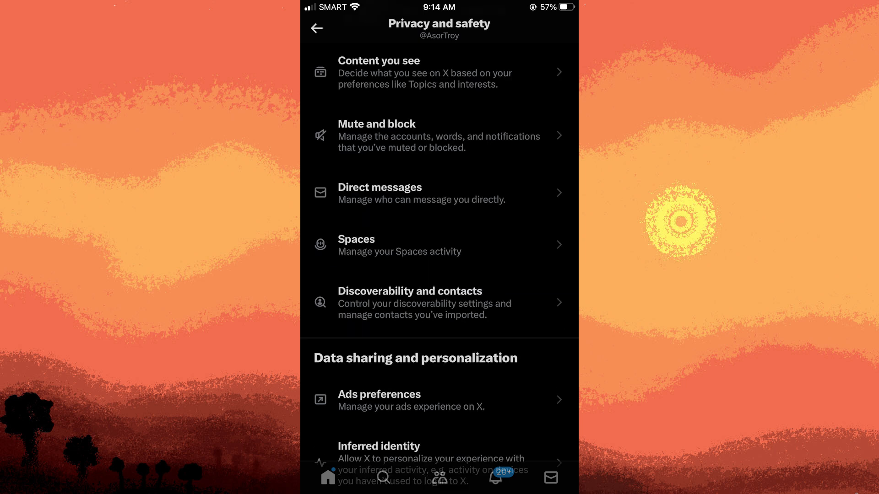
pyautogui.moveTo(430, 314)
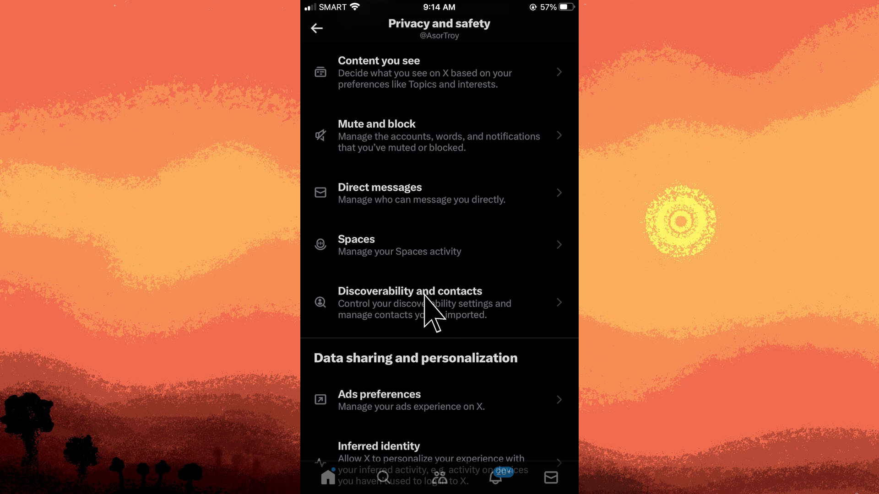
pyautogui.click(410, 291)
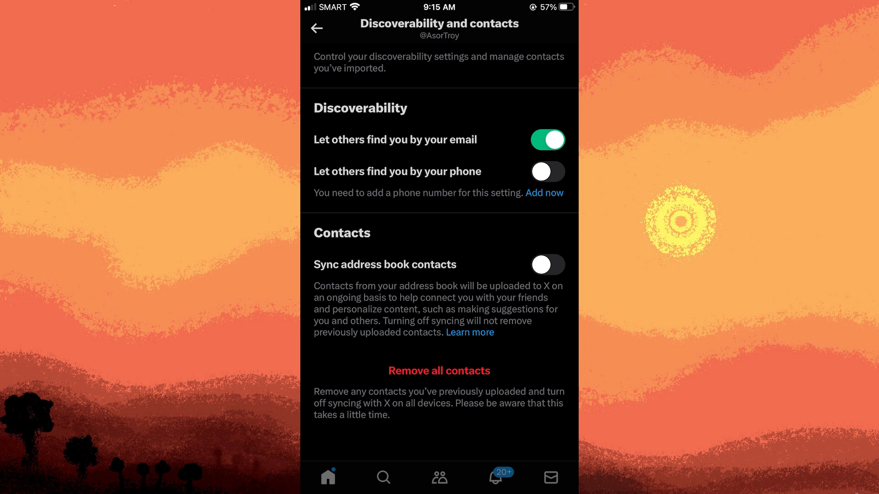
# - Check Photo tagging under Audience and tagging (on for anyone) and return to Privacy and safety
pyautogui.click(316, 29)
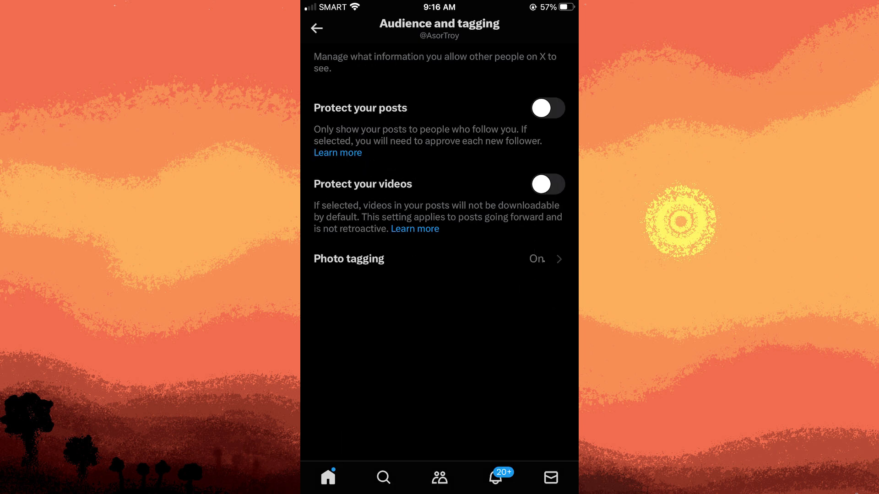
pyautogui.click(347, 258)
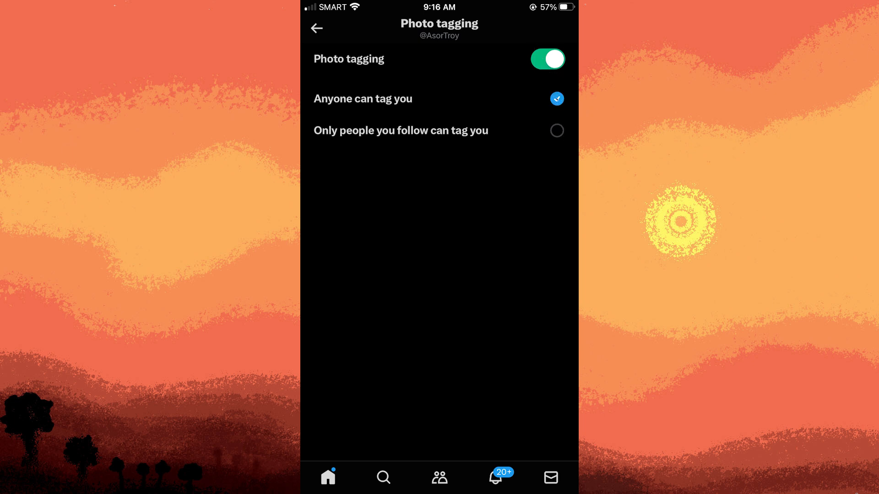
pyautogui.click(317, 28)
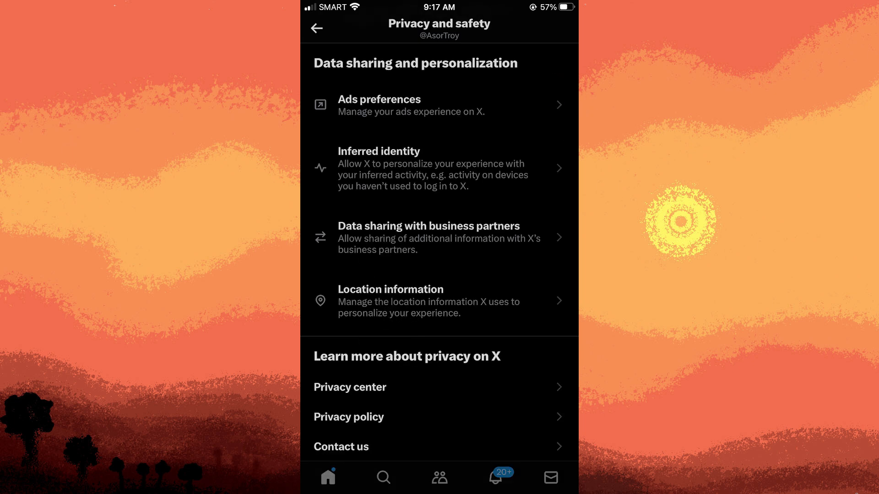
# - Review Location information and Direct messages settings, then Audience and tagging with posts and videos unprotected
pyautogui.click(391, 301)
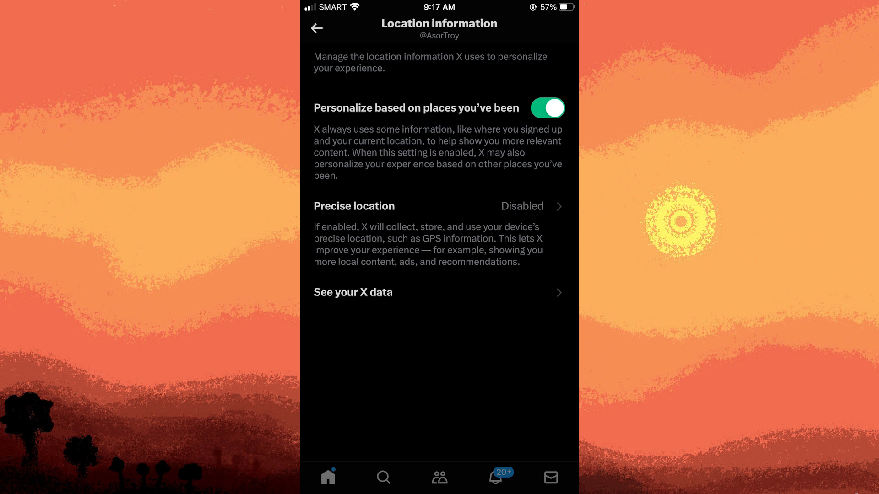
pyautogui.click(317, 28)
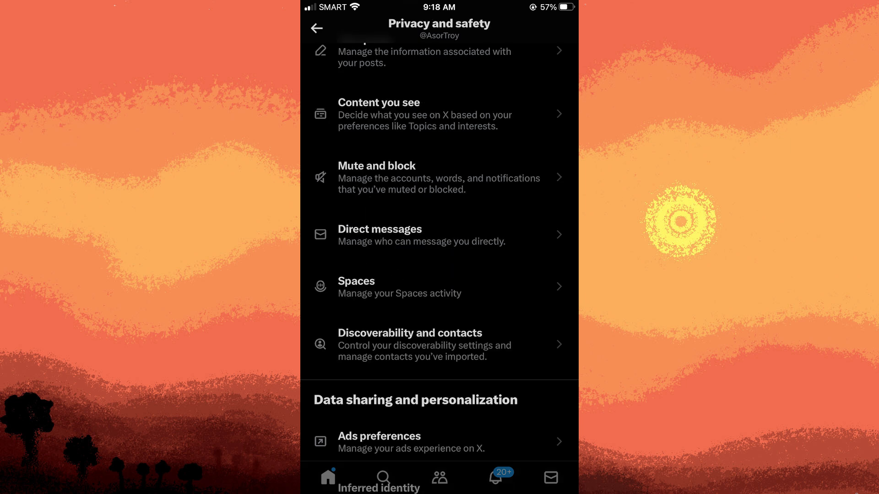
pyautogui.click(438, 236)
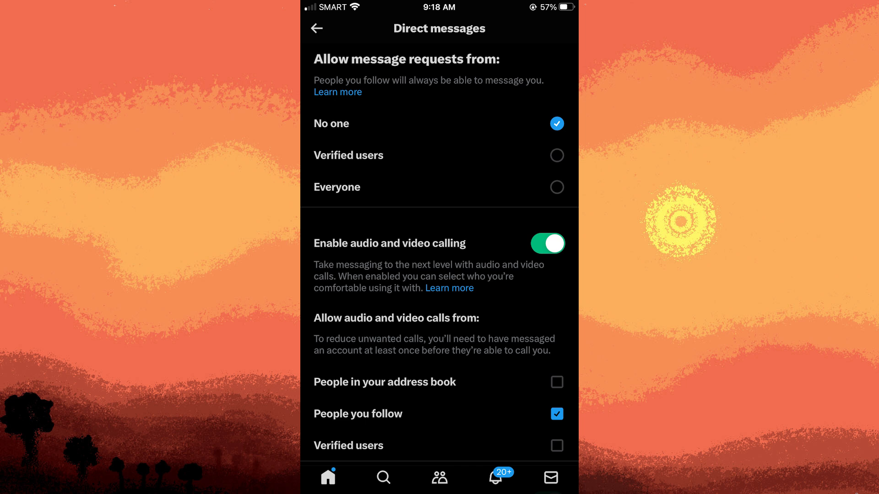
pyautogui.click(316, 29)
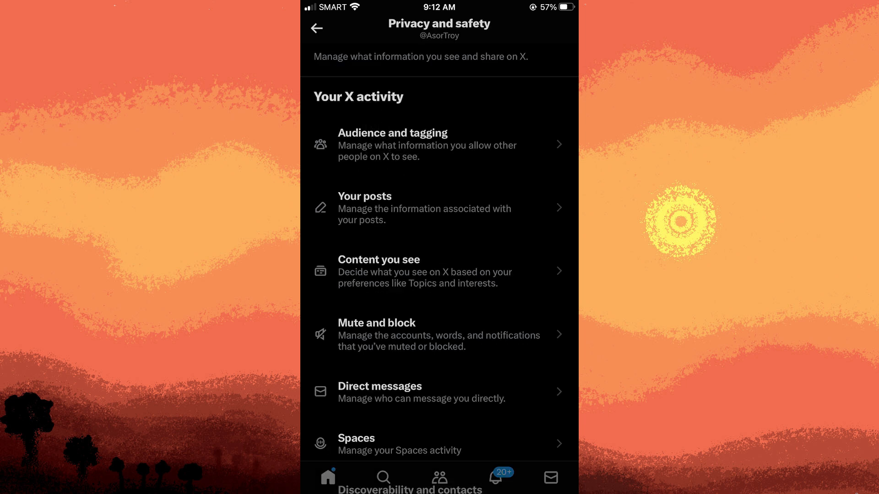
pyautogui.click(393, 145)
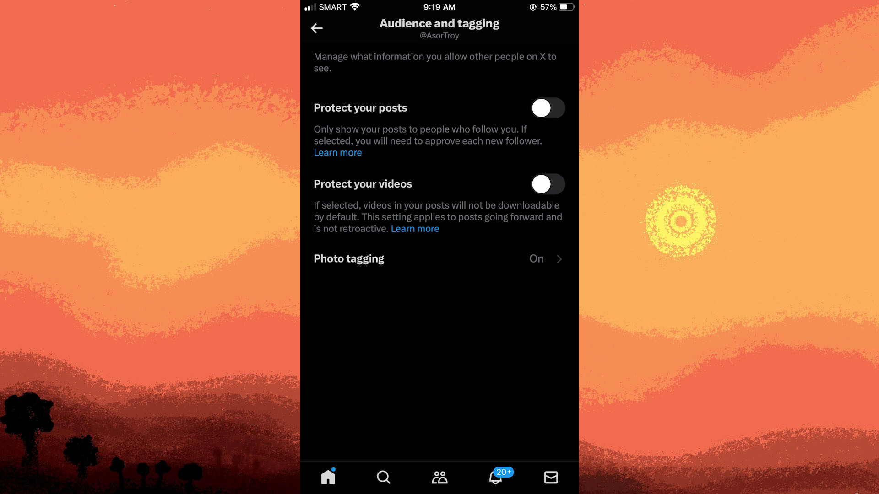